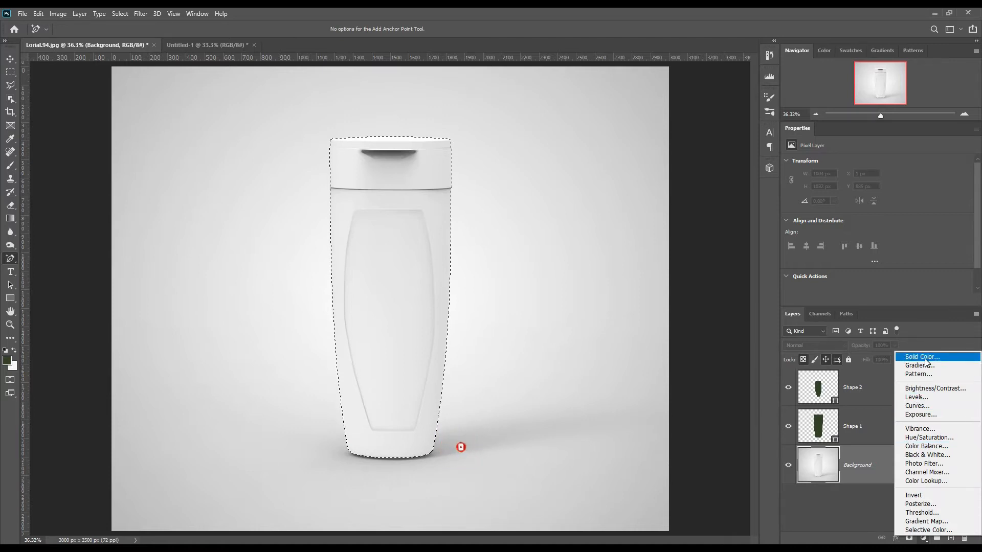
# Step: Add a Solid Color fill layer confined to the selected bottle shape
pyautogui.click(921, 357)
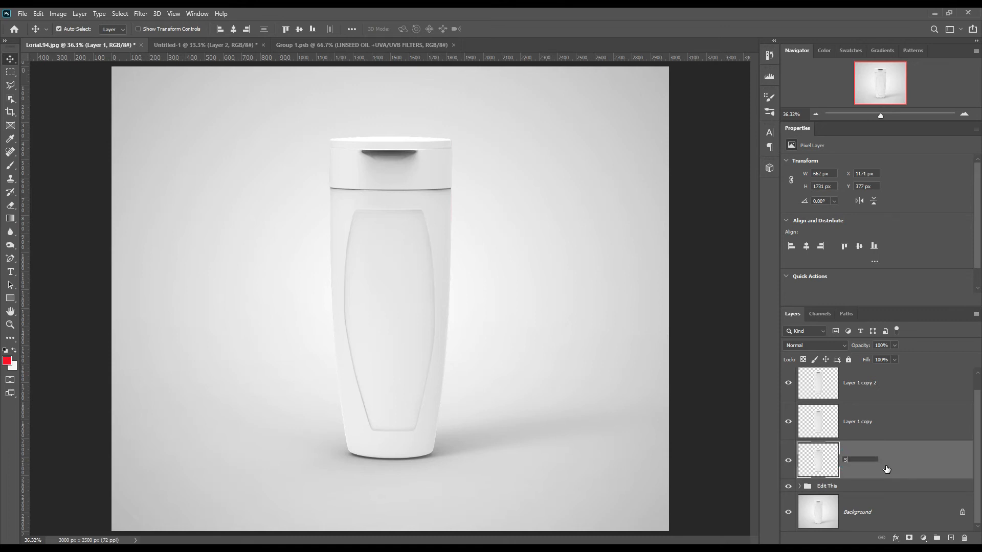
# Step: Rename the middle bottle layer copy to 'Midtone'
pyautogui.doubleClick(860, 420)
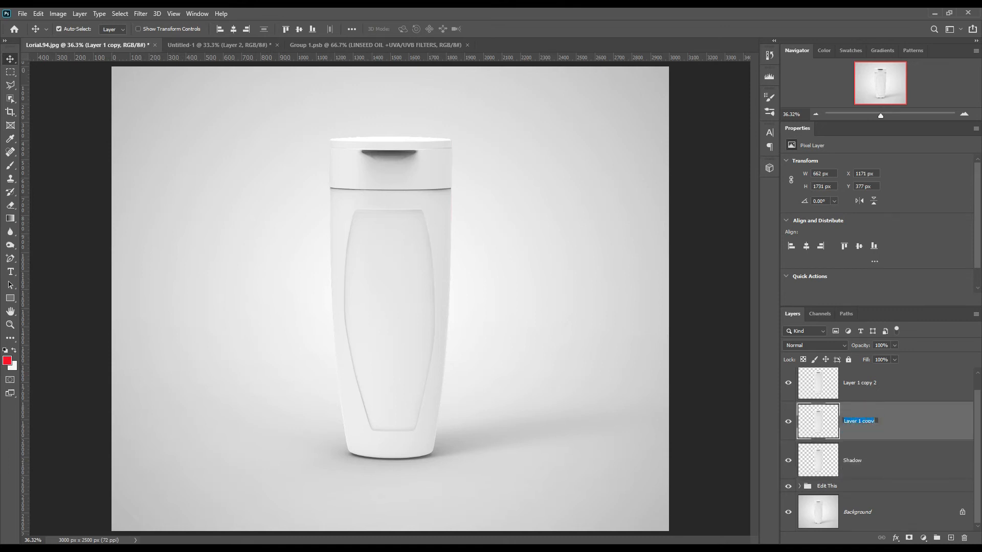
pyautogui.write('Midtone')
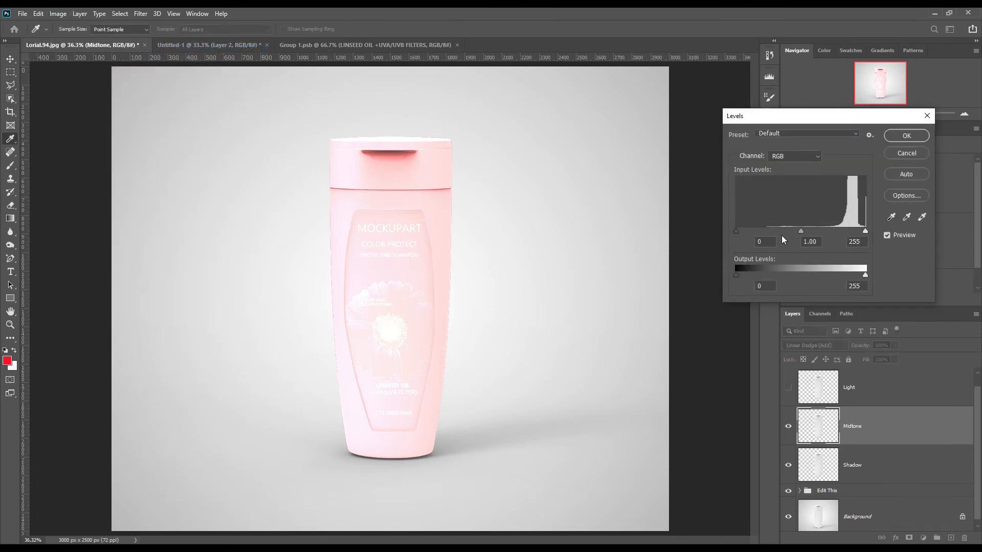
# Step: Adjust the Midtone layer's Levels input sliders to control how it lightens the bottle
pyautogui.moveTo(865, 230); pyautogui.dragTo(855, 231)
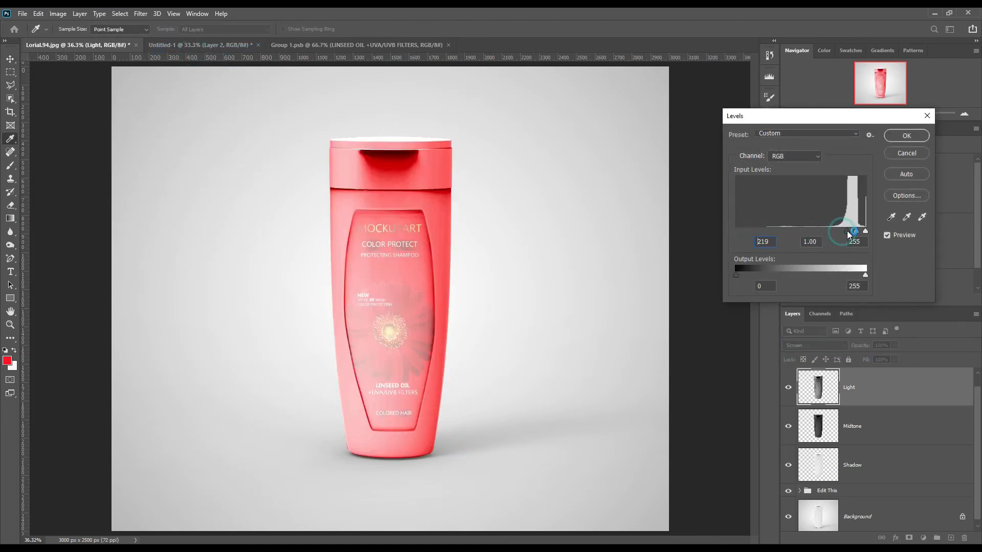
# Step: Drag the Light layer's black input slider to about 222, keeping only the brightest highlights
pyautogui.moveTo(853, 232); pyautogui.dragTo(866, 231)
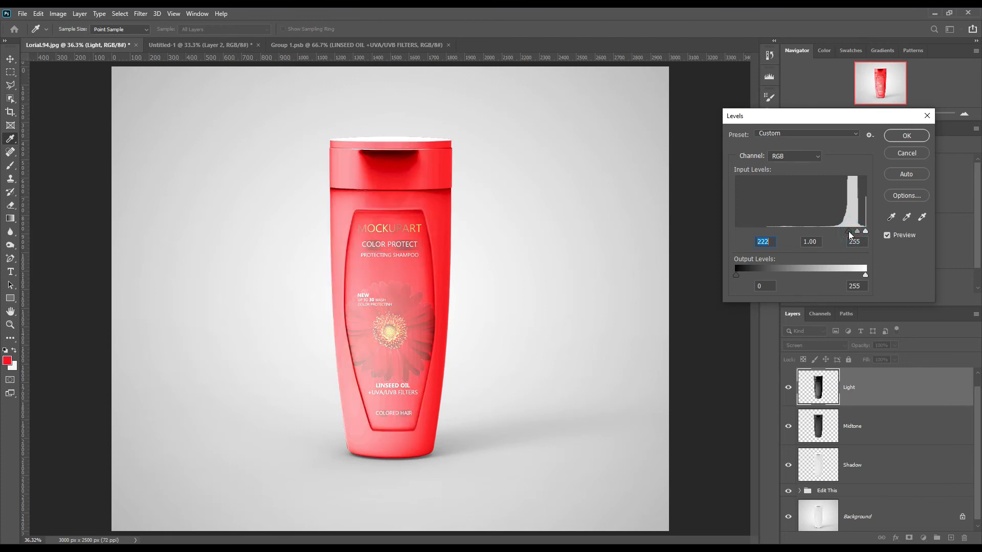